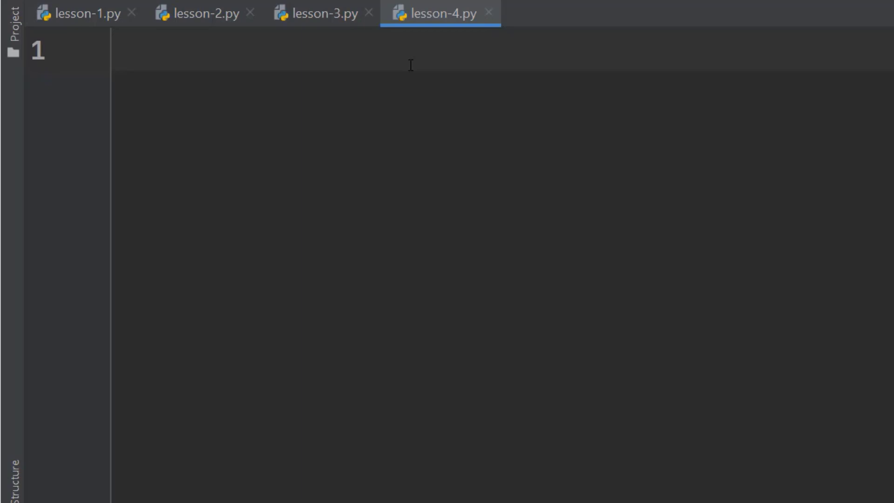
Write celsius = input('Temperature in Celsius ') on line 1 and start a new line.
text(input())
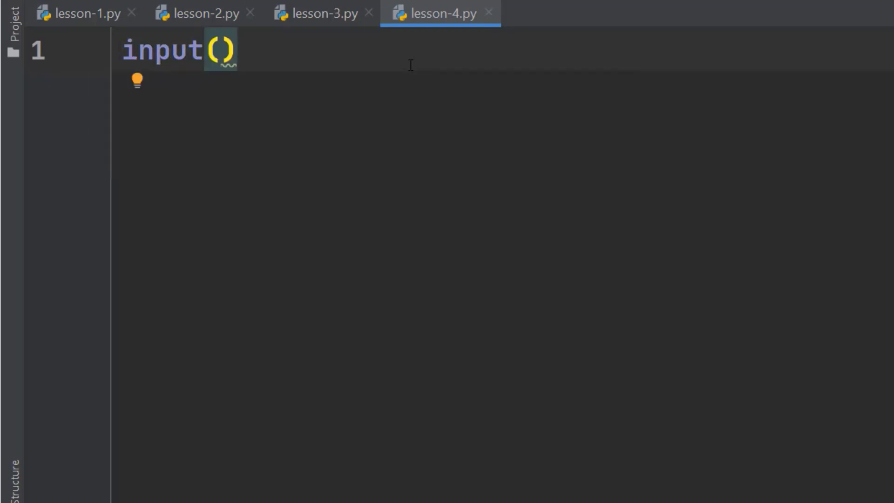
text('Tem')
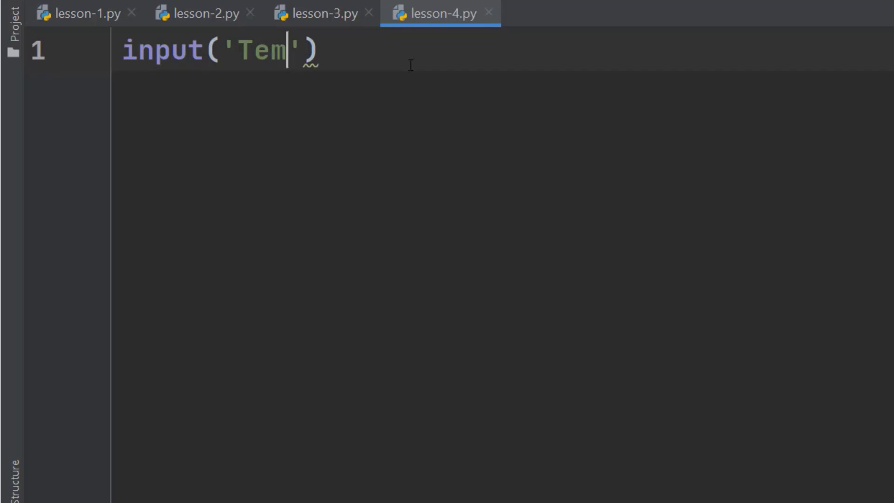
text(perature in C)
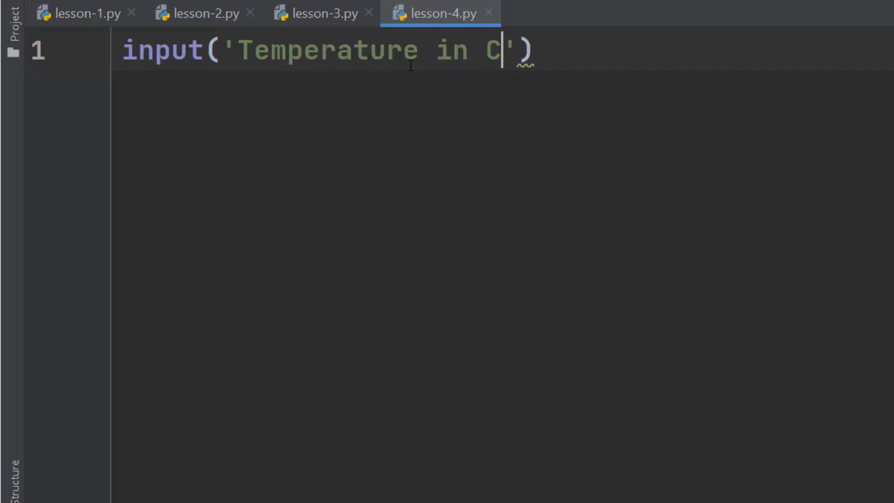
text(elsius)
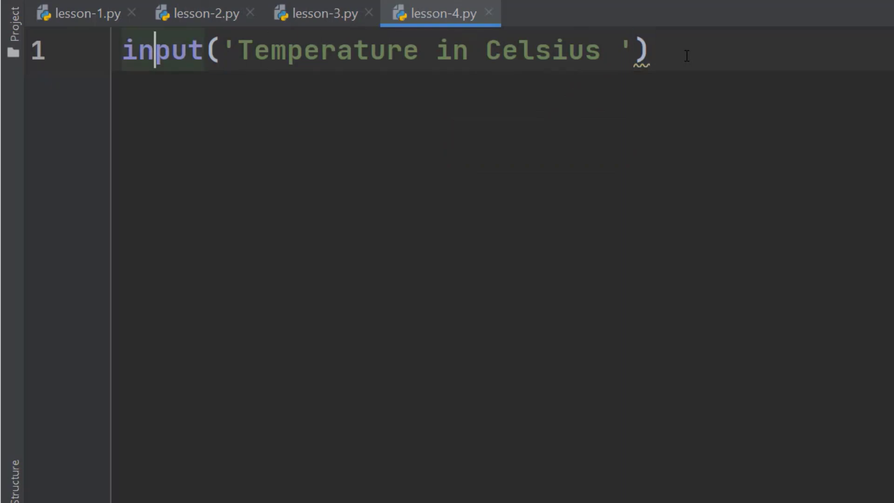
text(=)
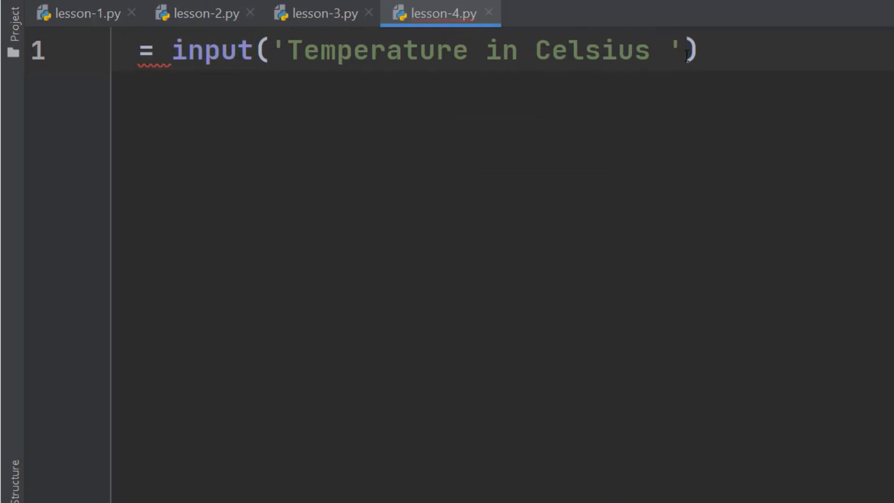
text(celsius)
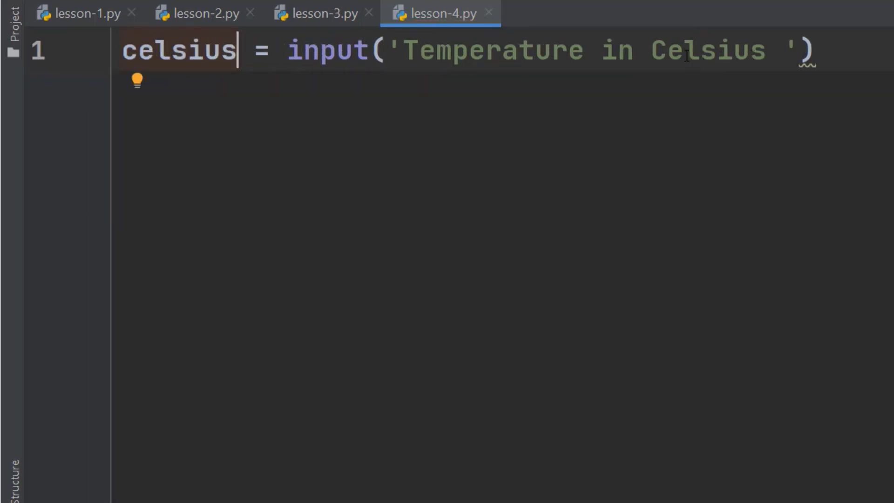
key(enter)
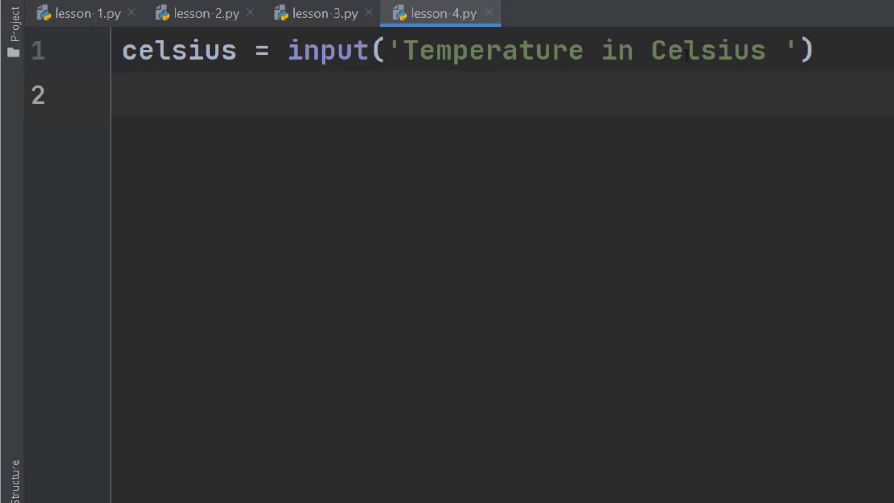
Write fahrenheit = (celsius * (9/5)) + 32 on line 2.
text(fah)
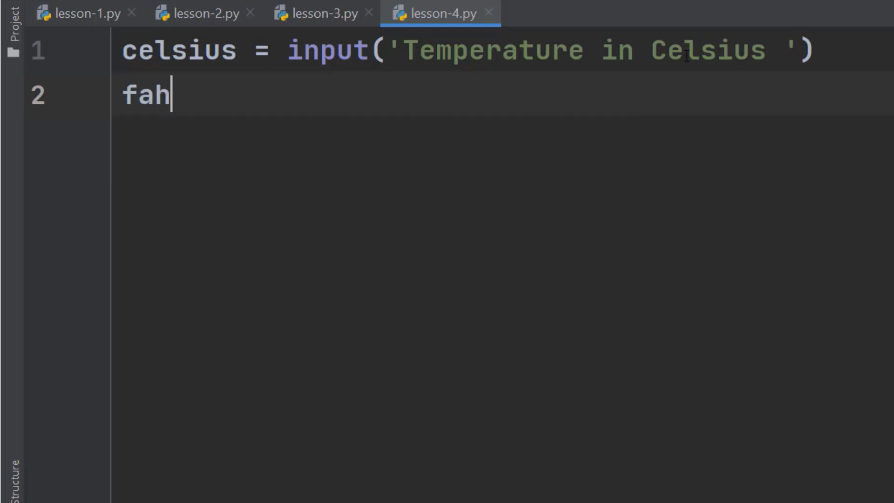
text(renheit =)
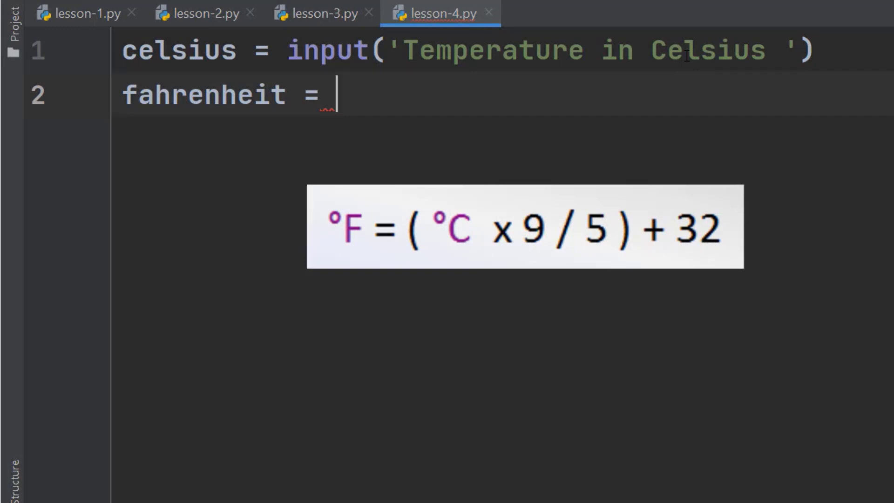
text(()
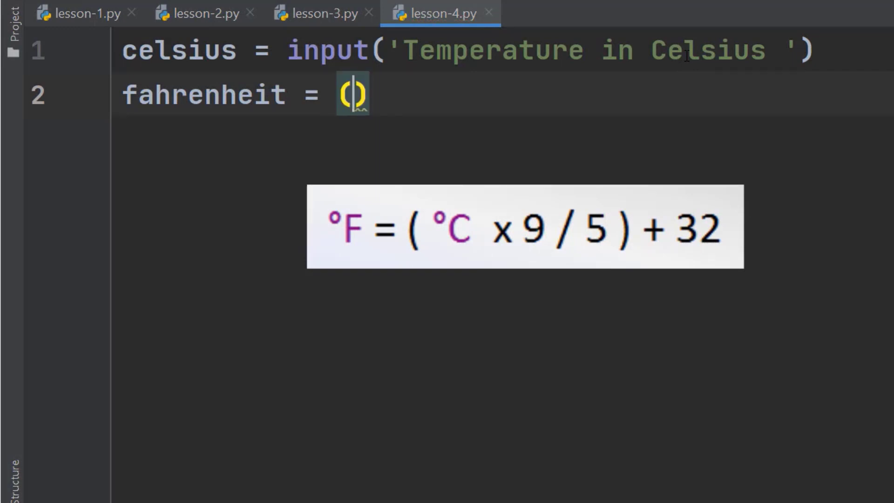
text(celsius)
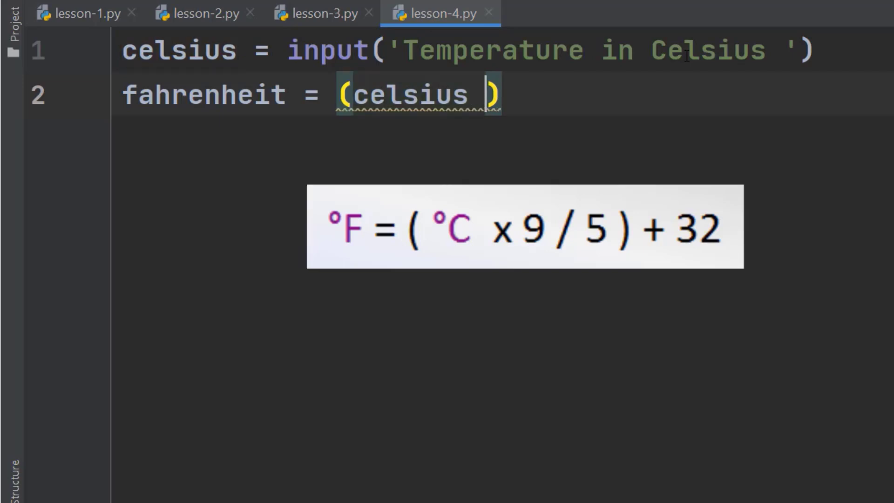
text(* ())
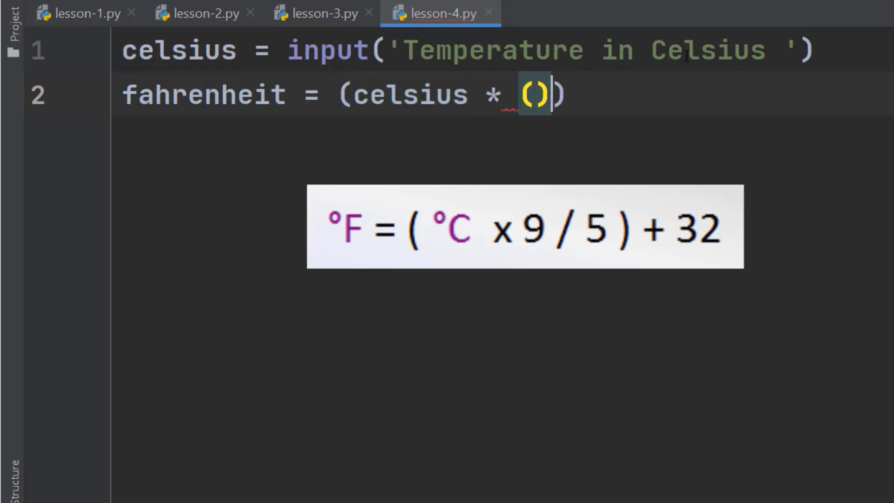
text(9)
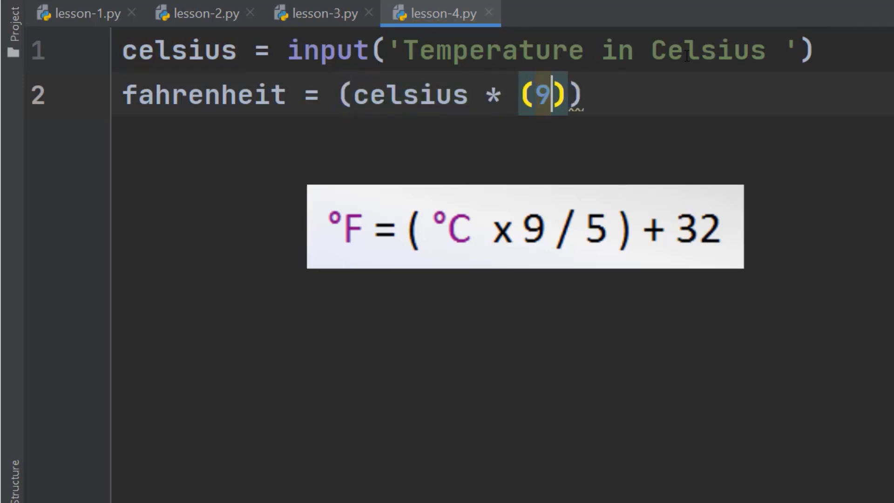
text(/5)
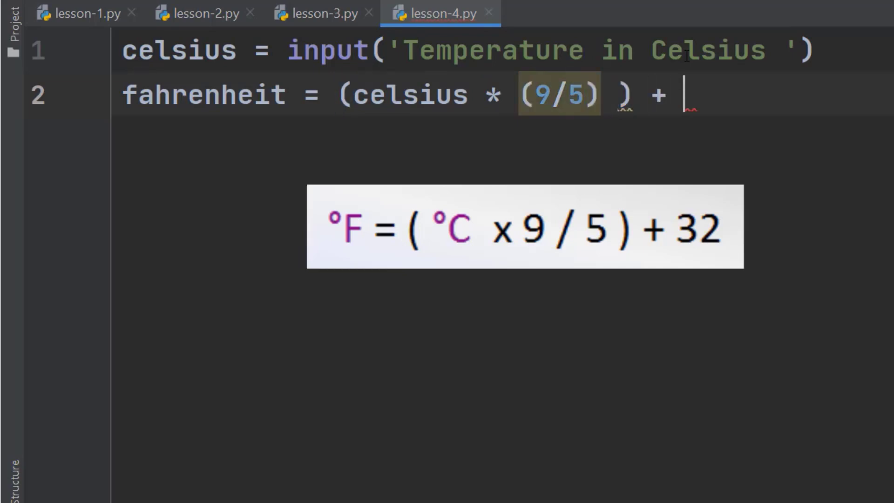
text(32)
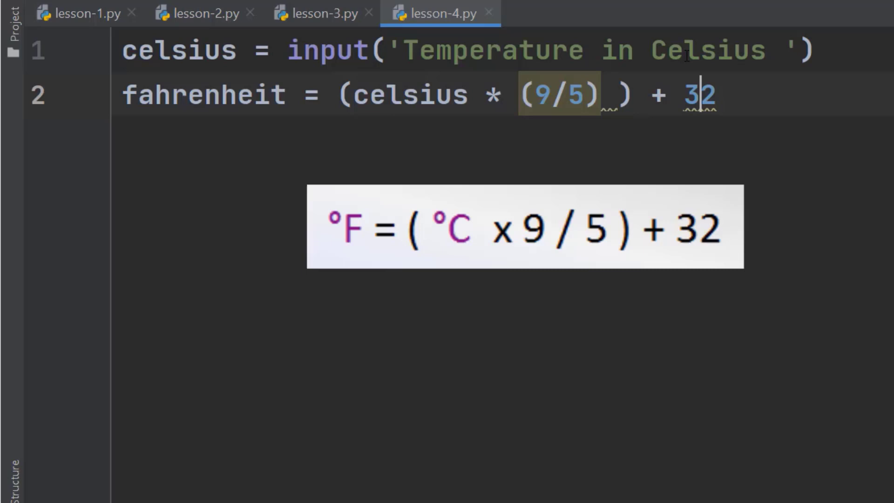
text())
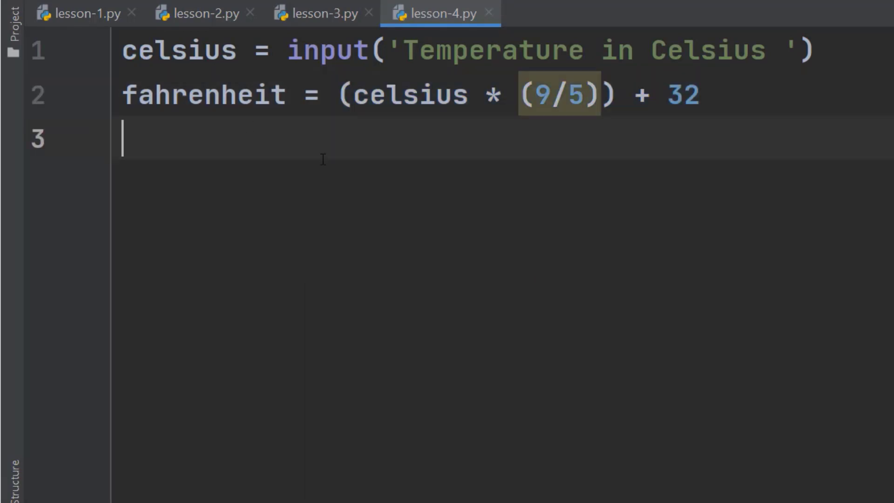
Write print(fahrenheit) on line 3.
text(print()
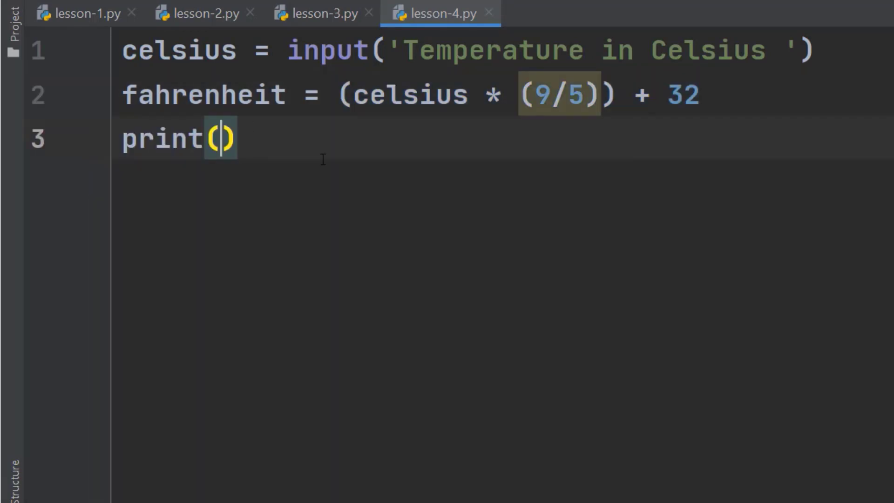
text(fahrenheit)
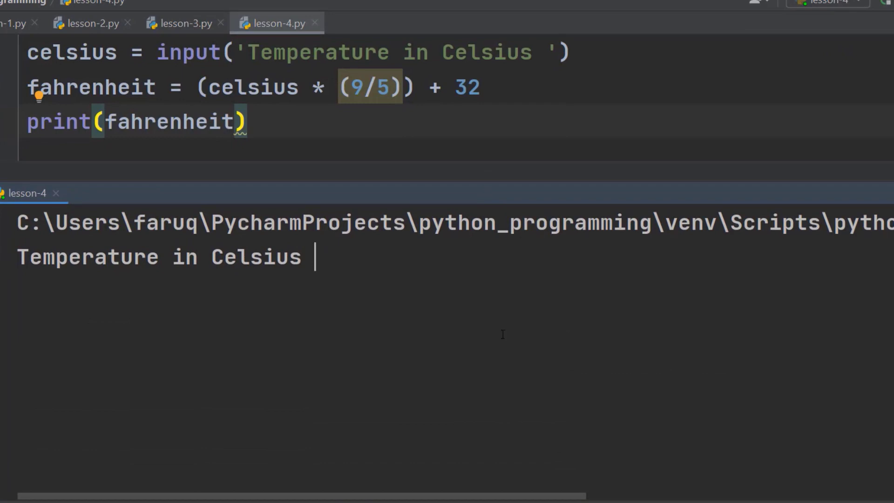
Enter 30 at the Celsius prompt, producing the float-multiplication TypeError.
text(30)
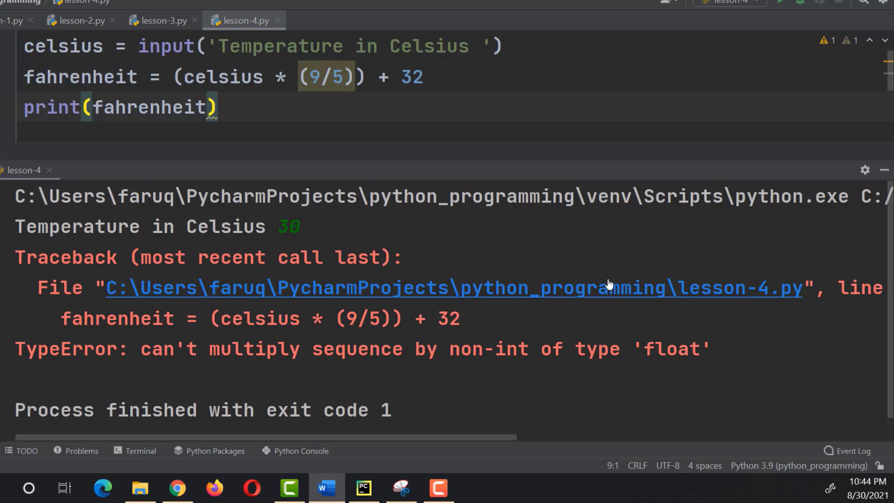
mouse_move(575, 297)
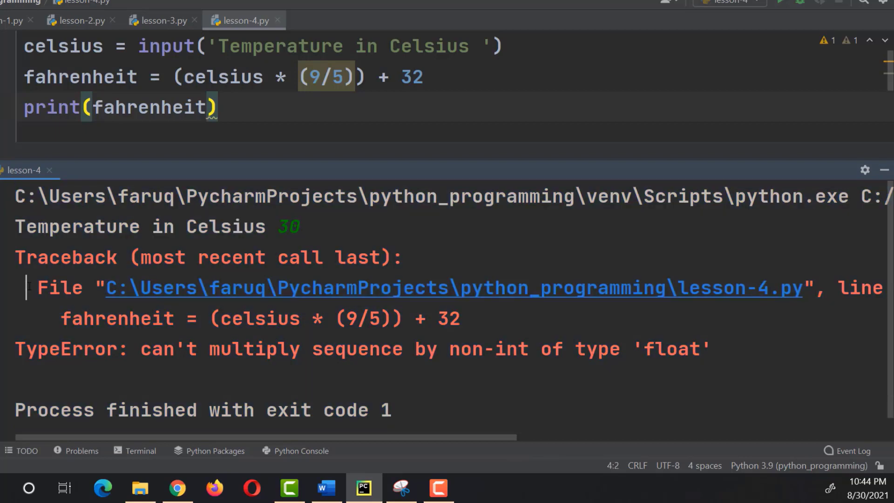
click(115, 288)
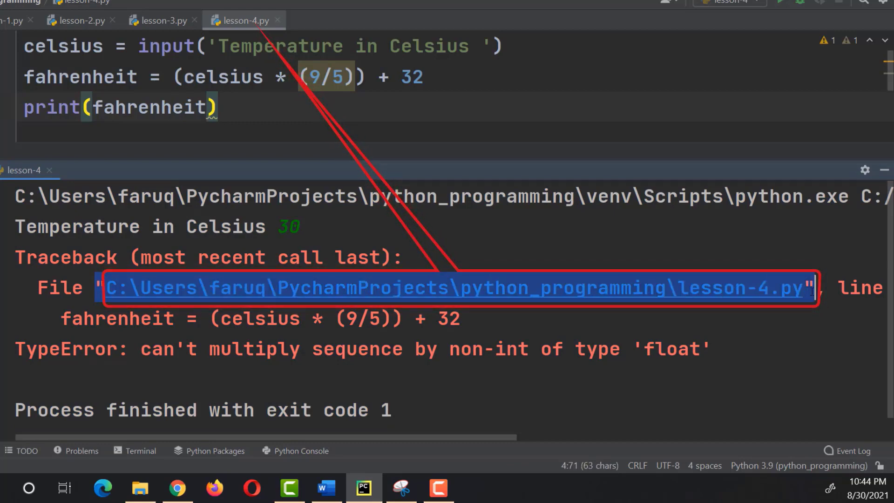
scroll(right, 3)
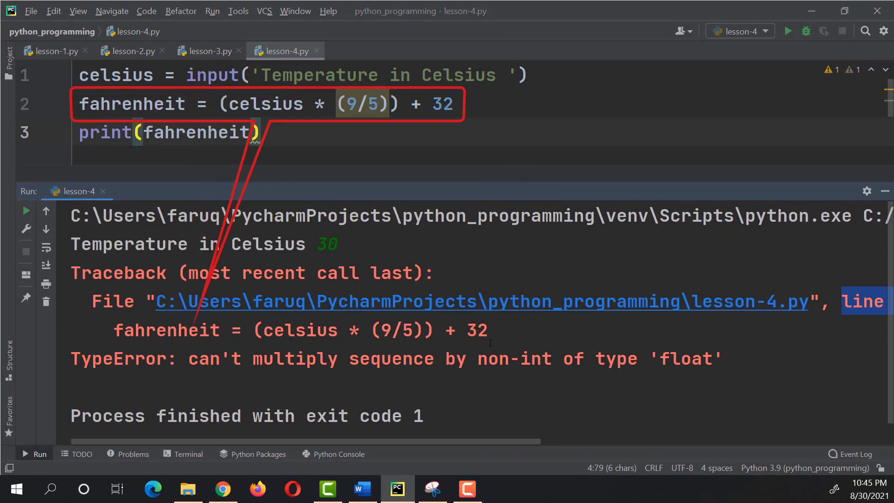
triple_click(284, 329)
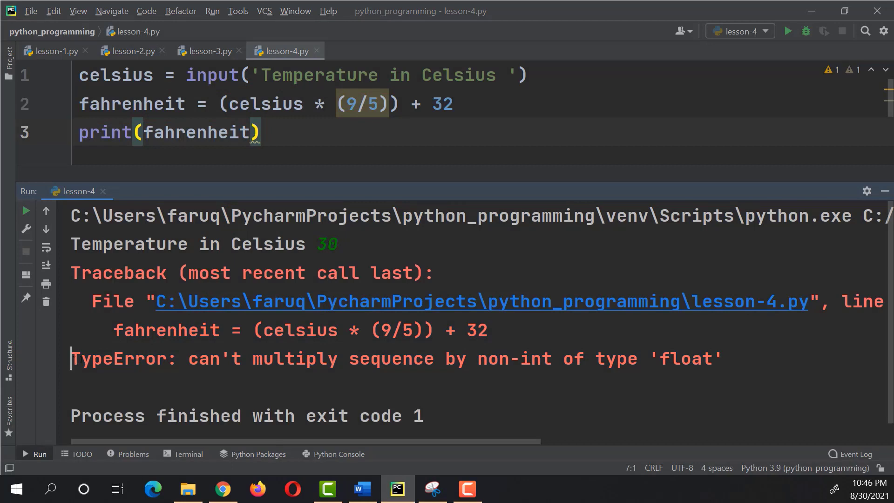
double_click(119, 359)
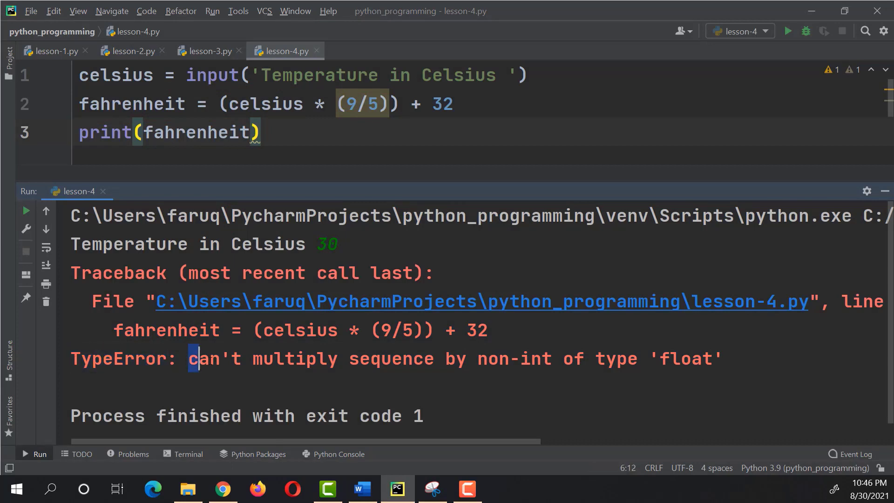
drag(190, 359, 723, 358)
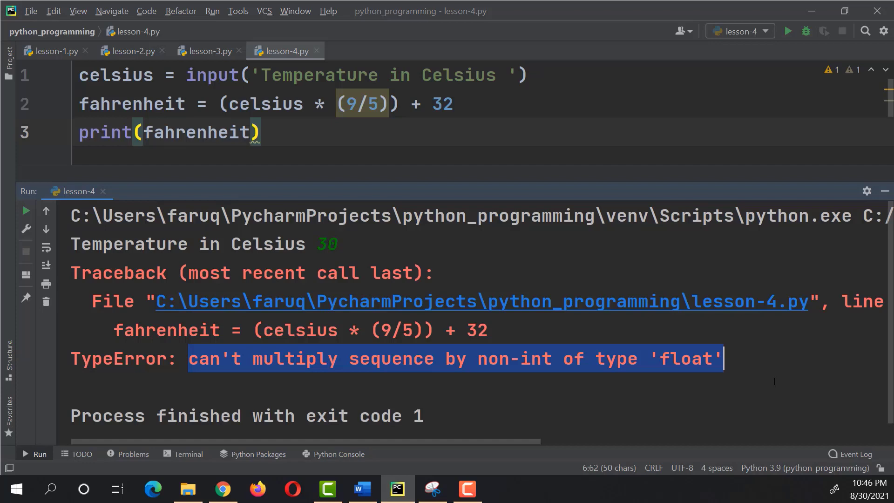
click(741, 358)
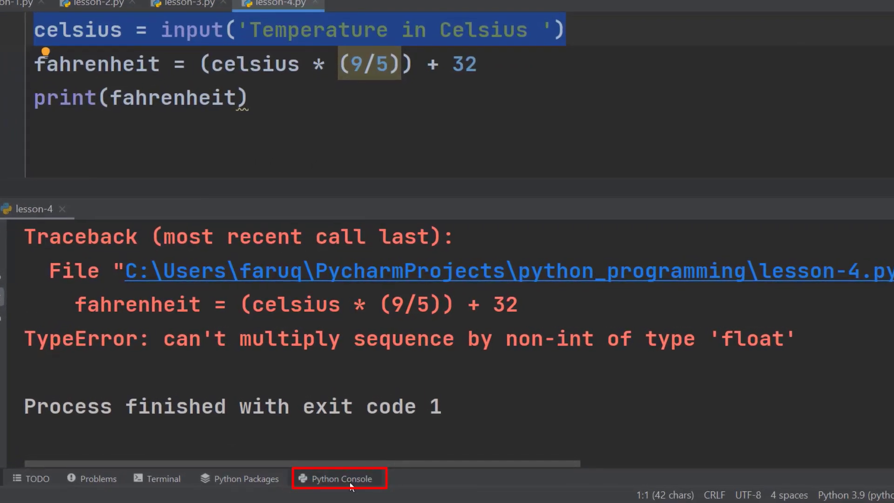
Re-run the input line in the Python Console, entering 30 as the Celsius temperature.
click(340, 478)
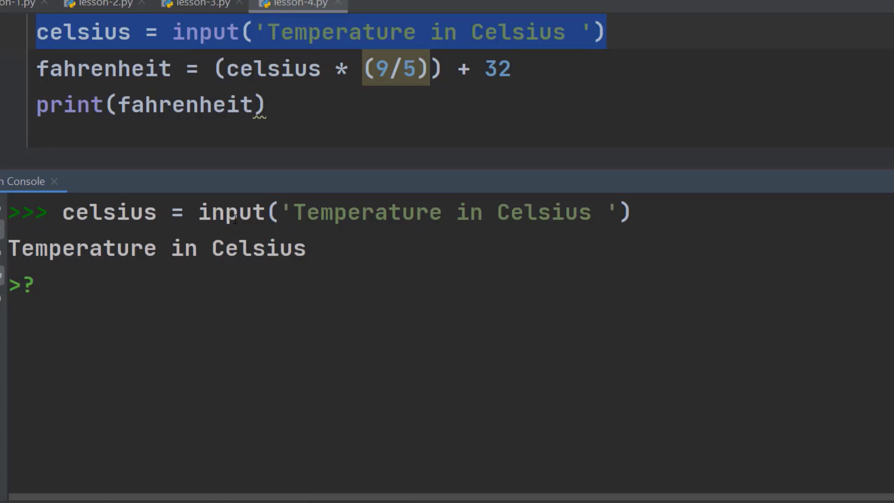
text(30)
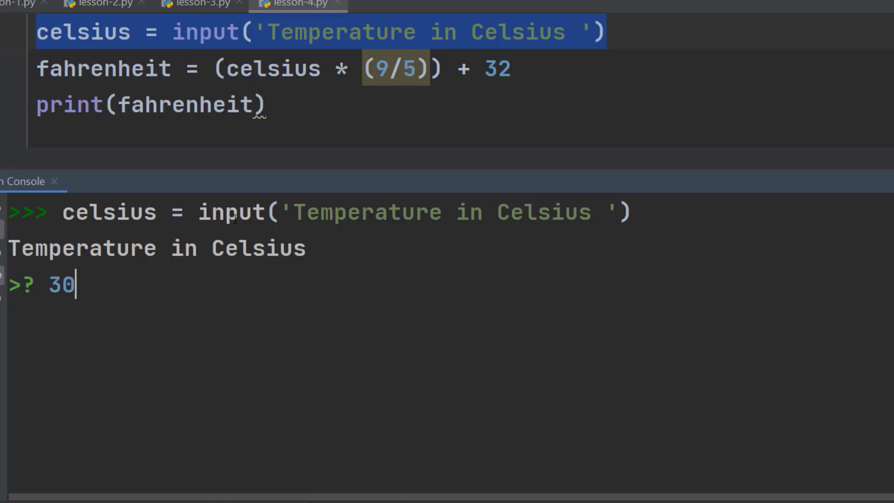
key(enter)
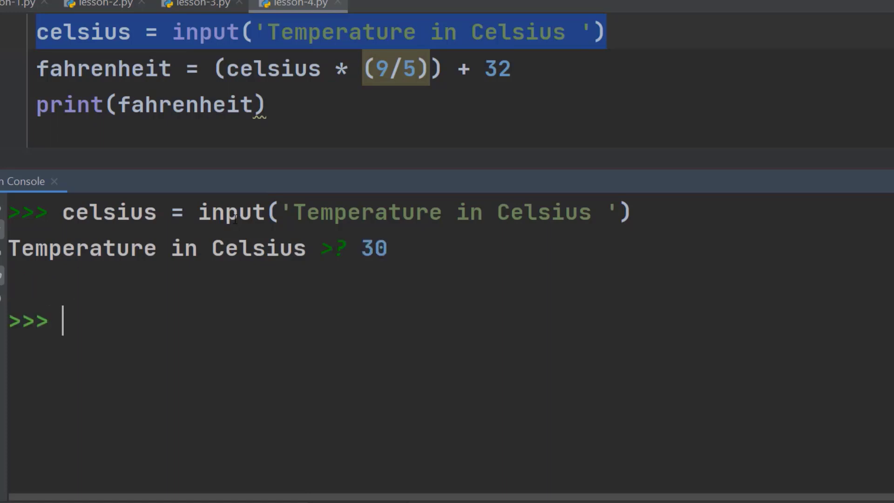
Run print(celsius) using autocomplete, showing 30.
text(print)
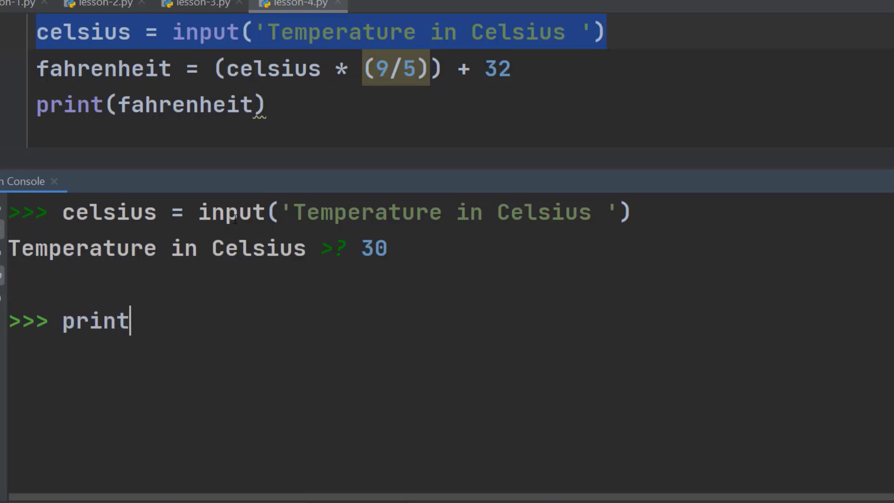
text((c)
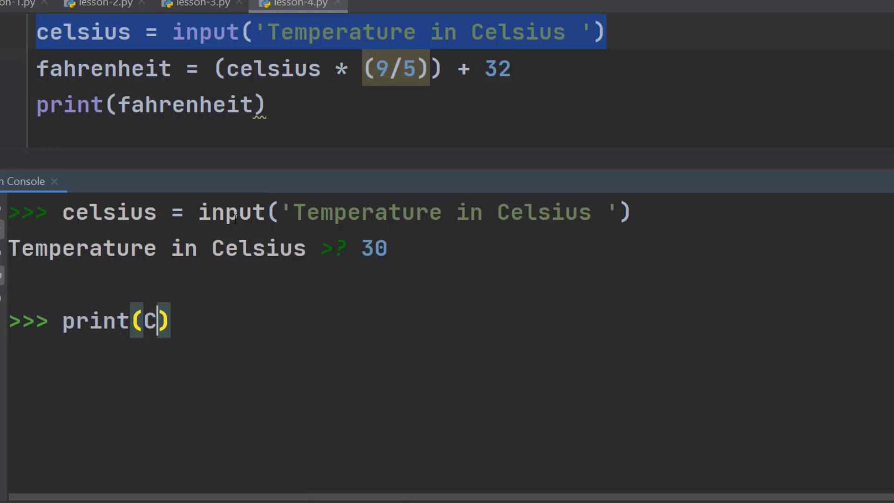
text(e)
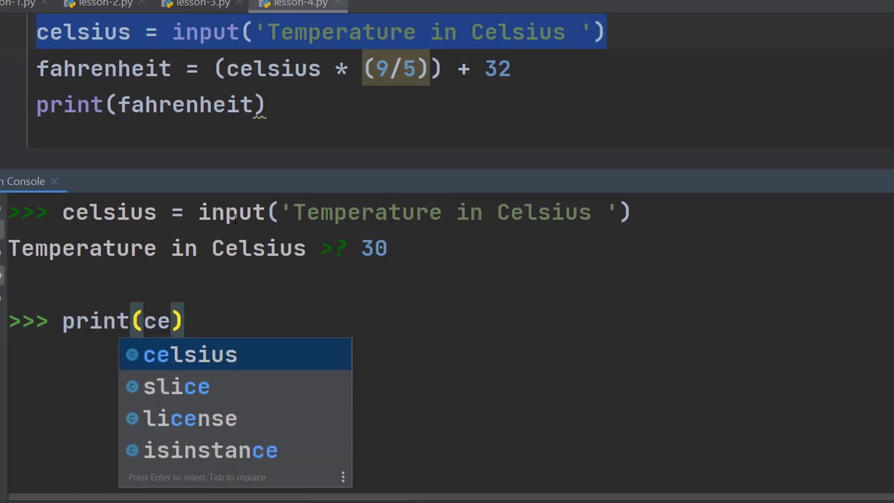
key(Enter)
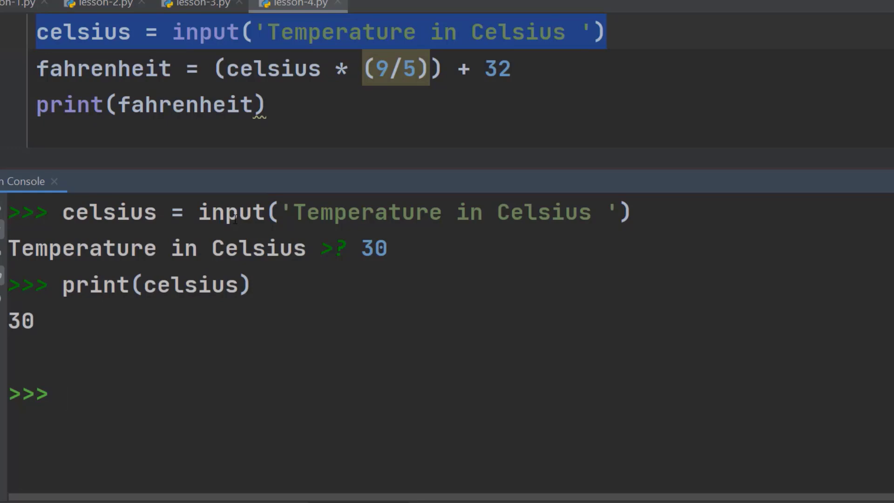
Run type(celsius) in the console and highlight the resulting str class.
text(type)
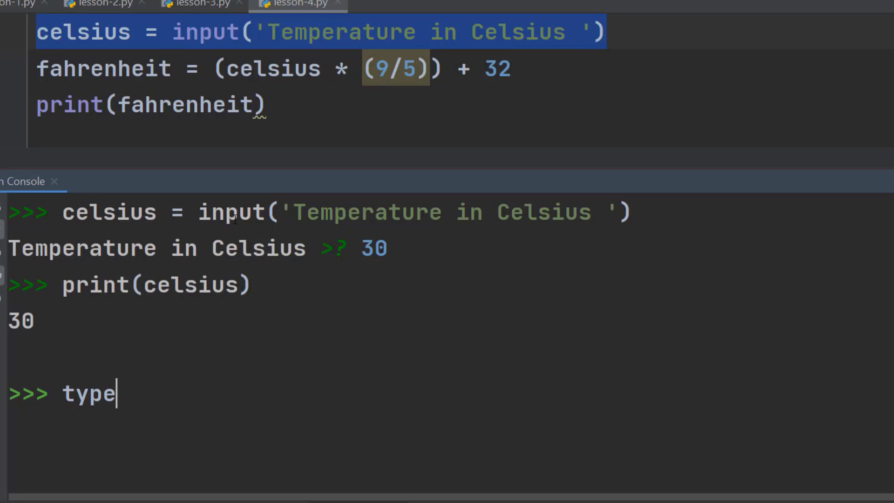
text(()
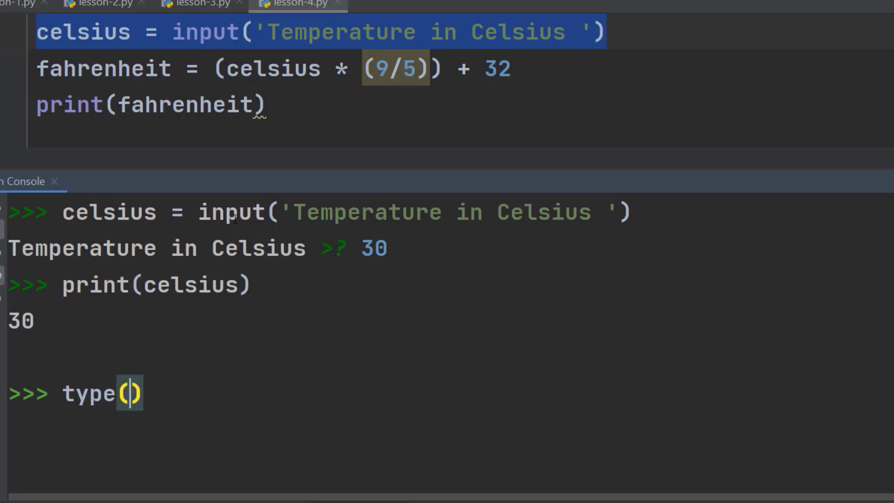
text(celsius)
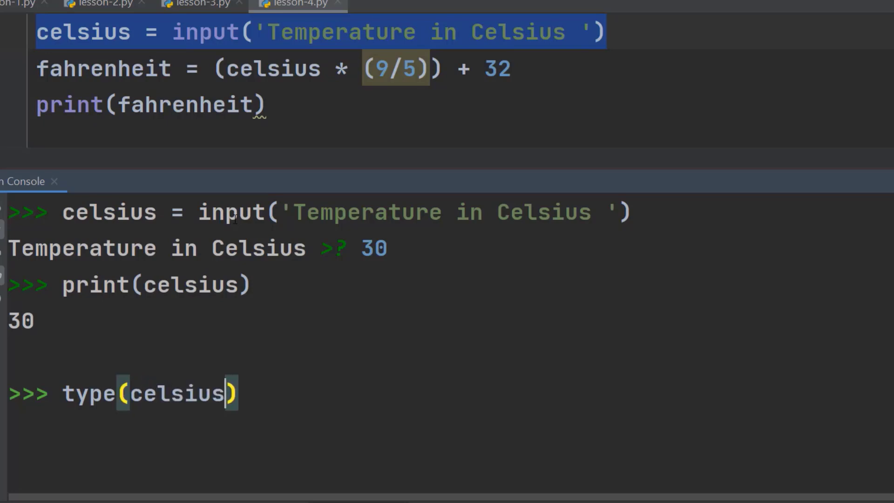
key(enter)
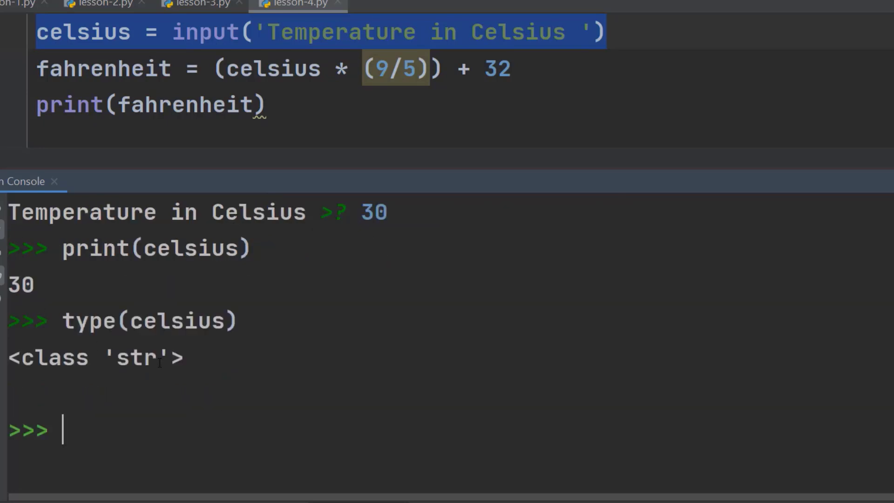
double_click(135, 358)
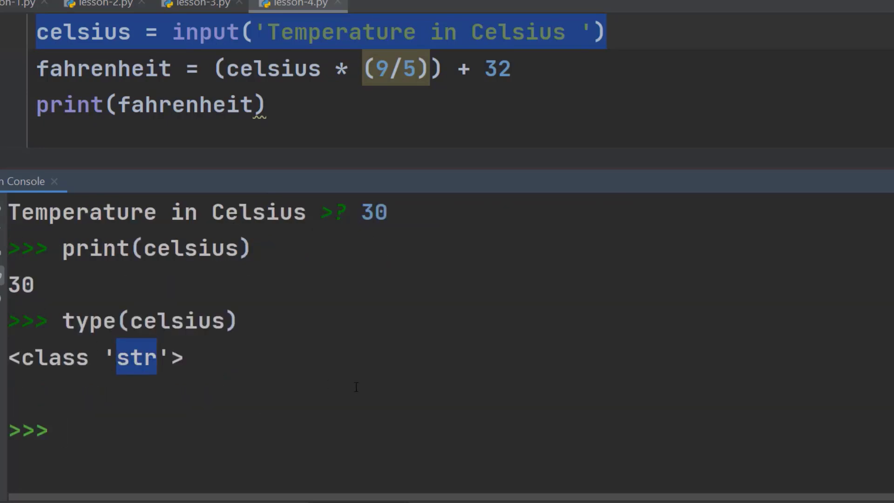
mouse_move(262, 416)
text(t)
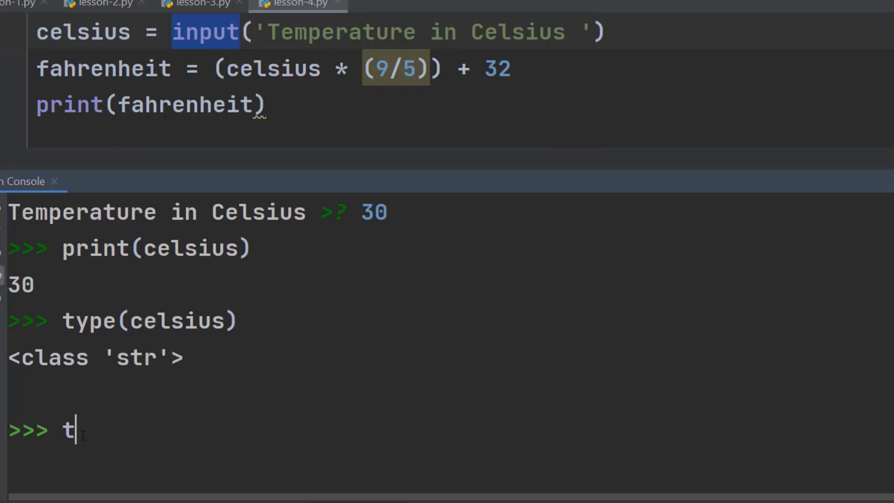
Run type(9/5), highlight the float result, and return to the prompt.
text(ype(9))
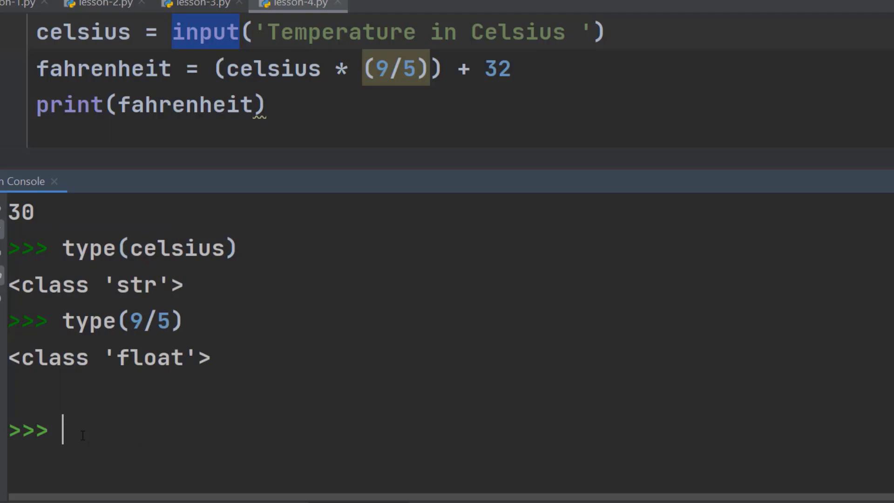
double_click(150, 357)
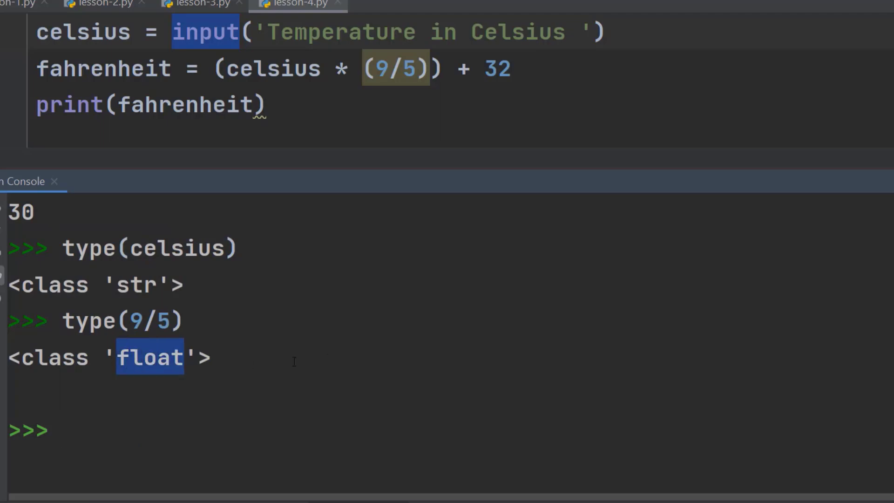
mouse_move(425, 358)
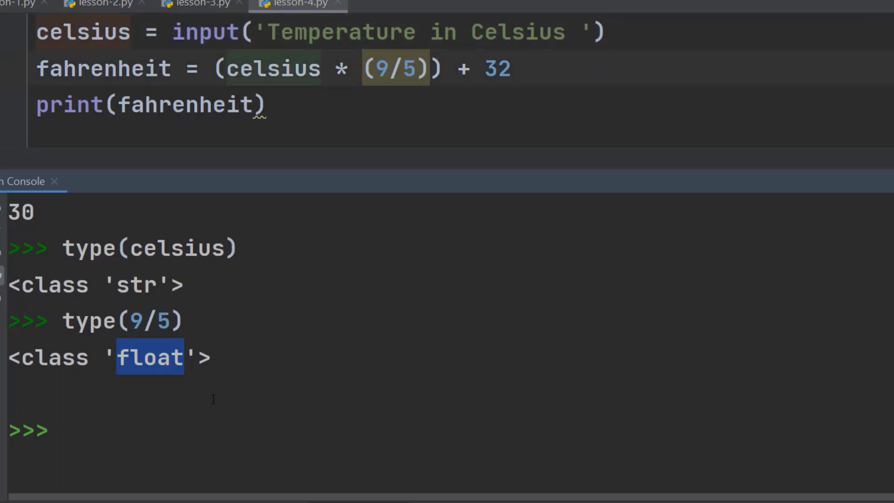
click(321, 68)
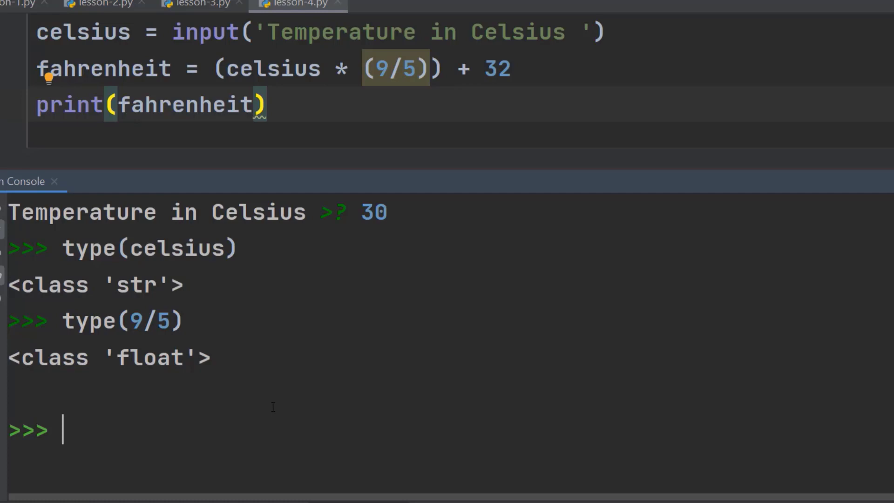
Run x = int(celsius) in the console, briefly trying float before settling on int.
text(i)
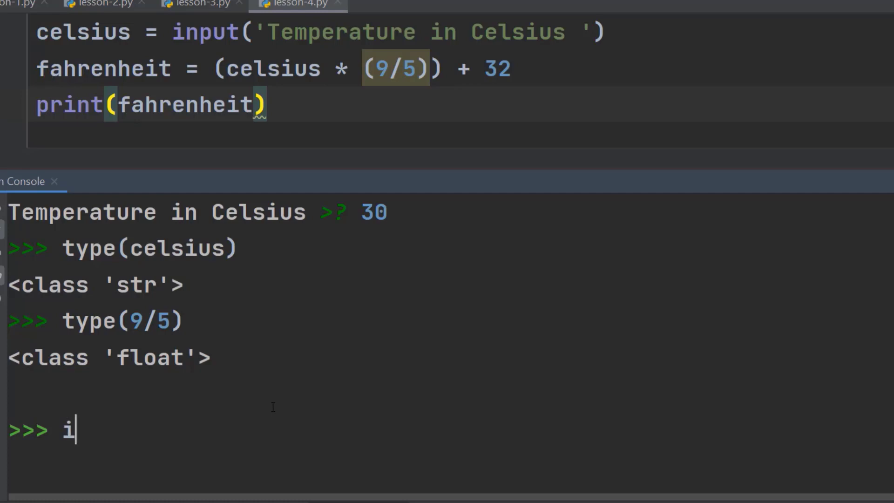
text(nt())
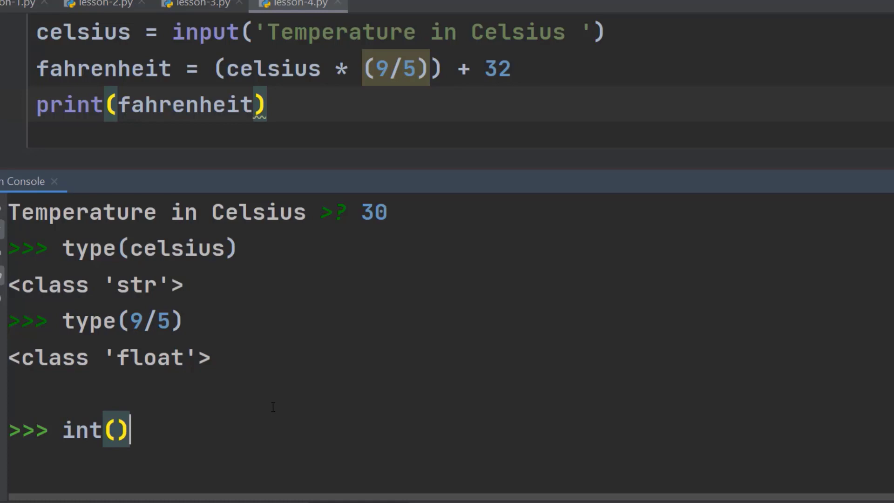
key(Backspace)
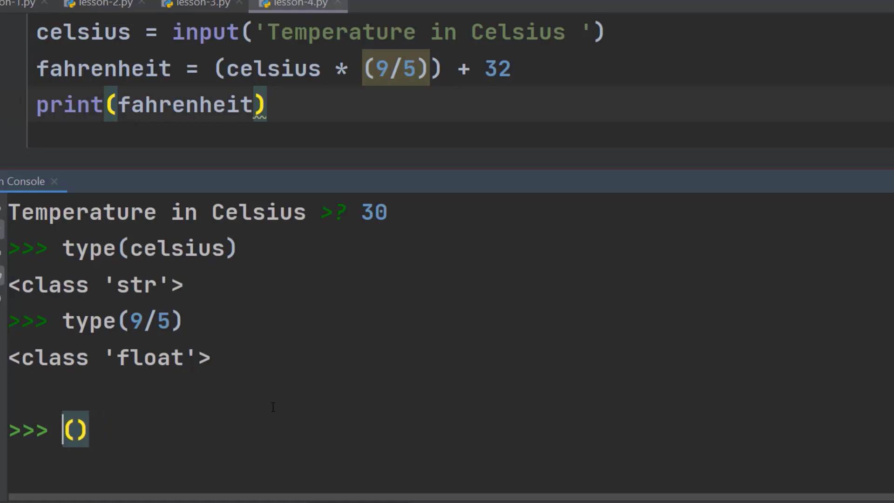
text(float)
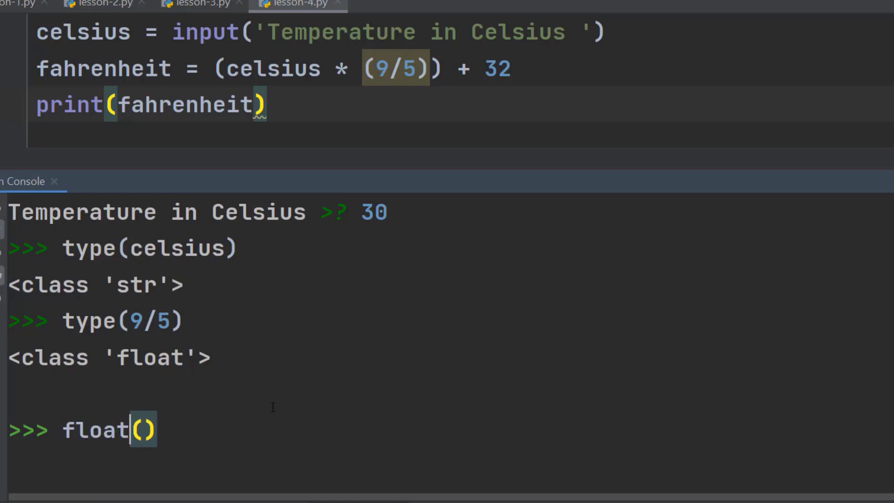
key(Backspace)
text(int)
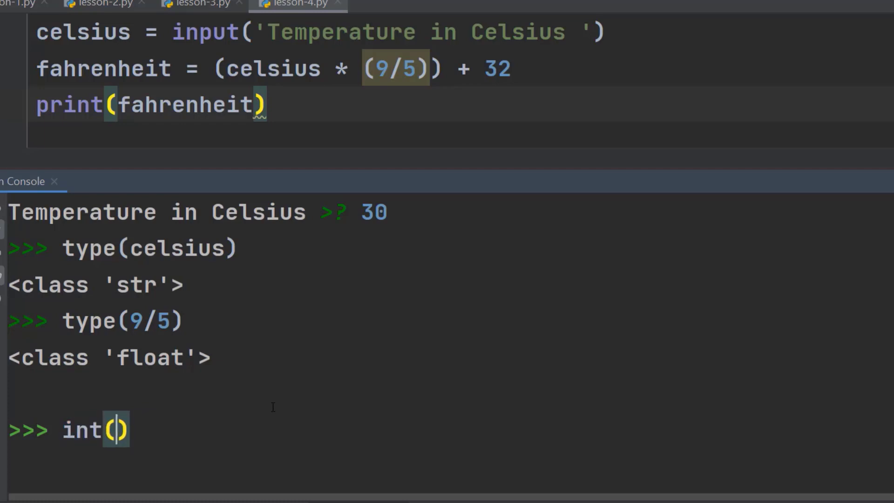
text(celsius)
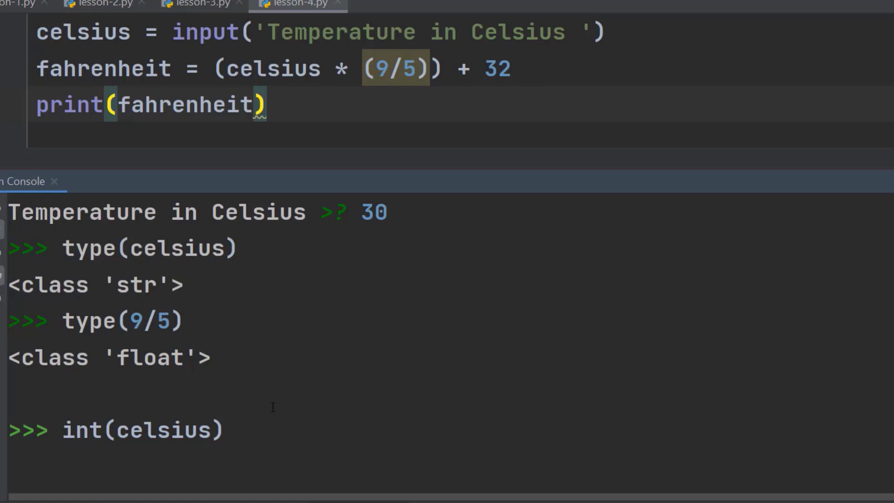
text(=)
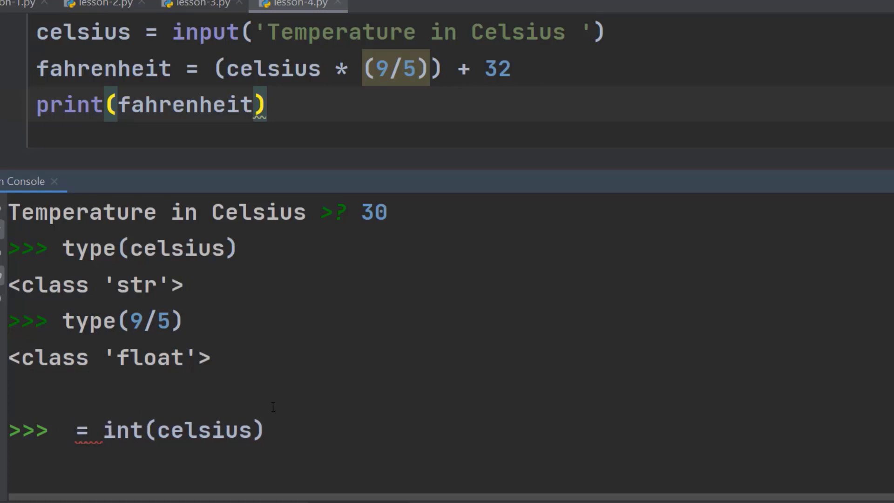
text(x)
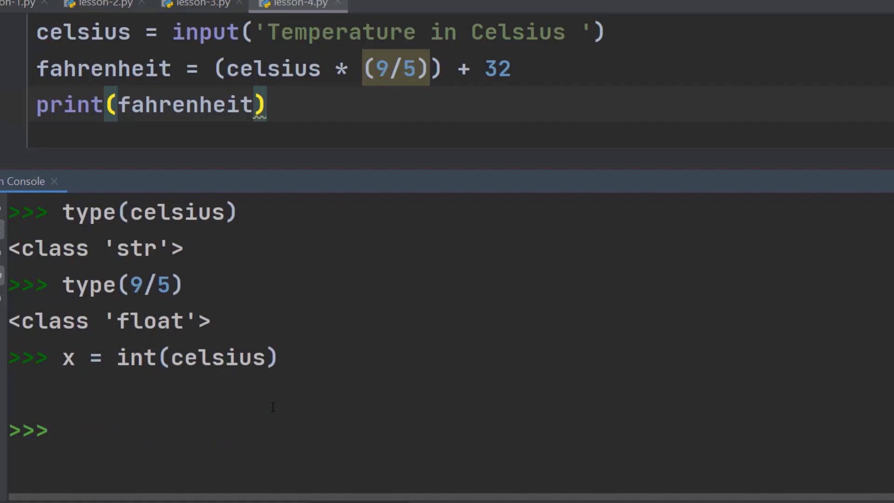
Run type(x) and highlight the int result.
text(type(x))
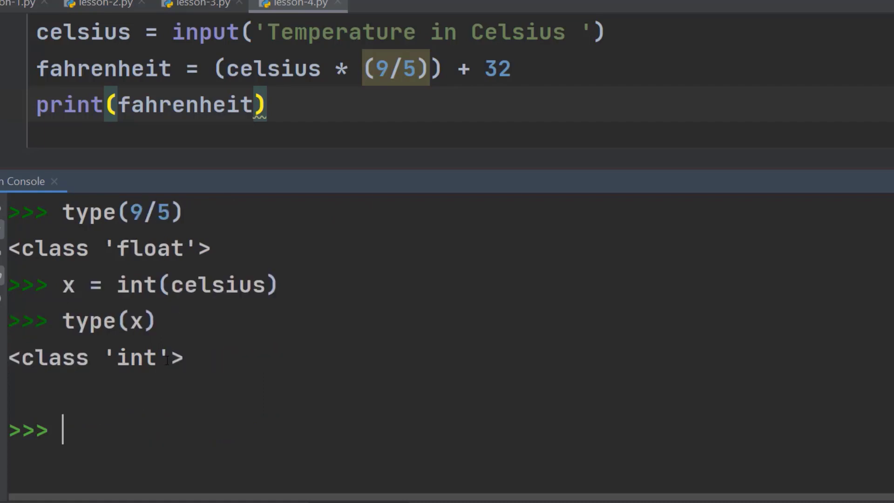
double_click(135, 358)
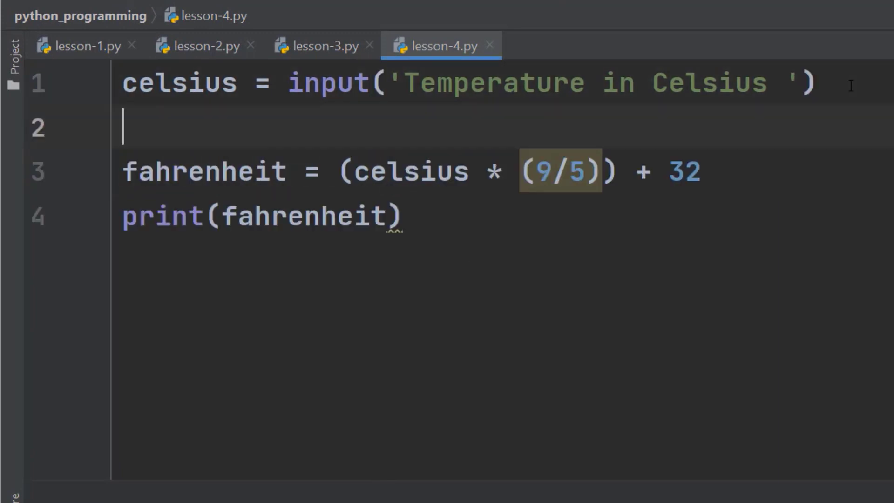
Write celsius = int(celsius) on line 2, inserting int from autocomplete.
text(int)
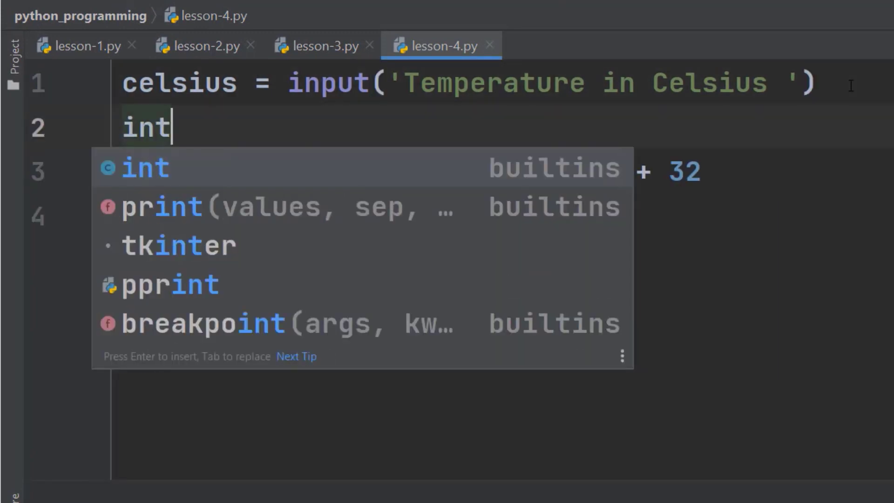
key(Enter)
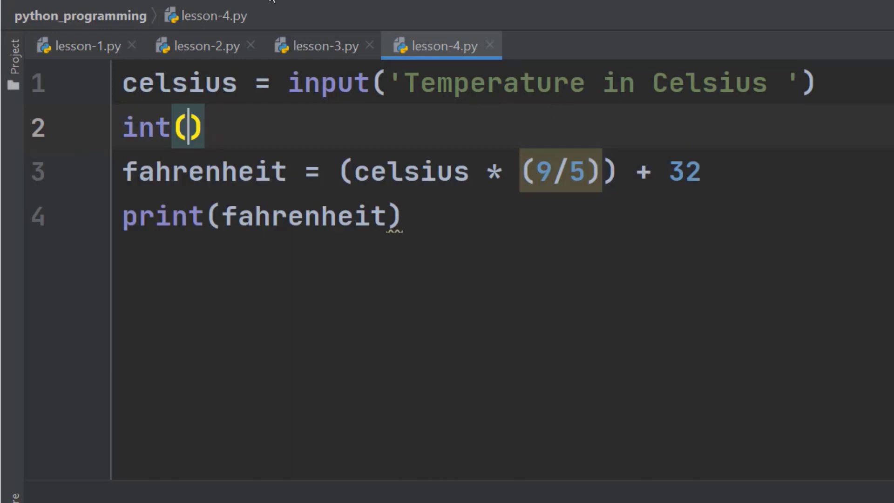
double_click(179, 82)
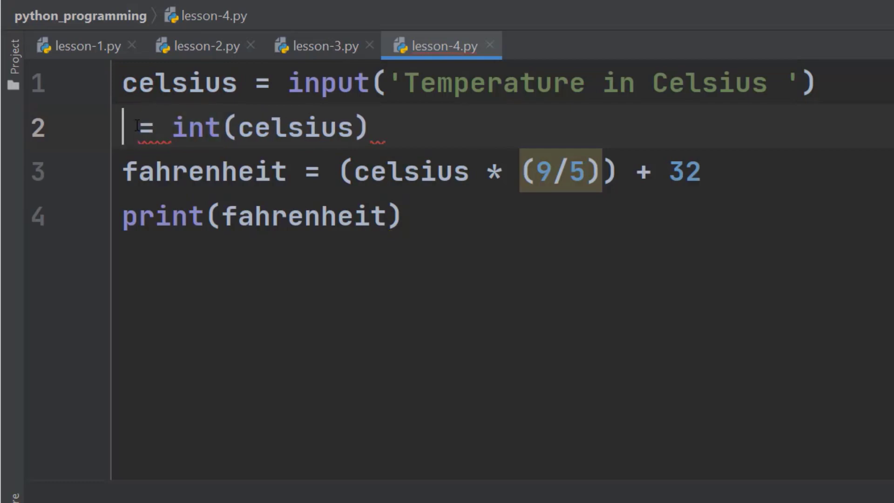
text(celsius)
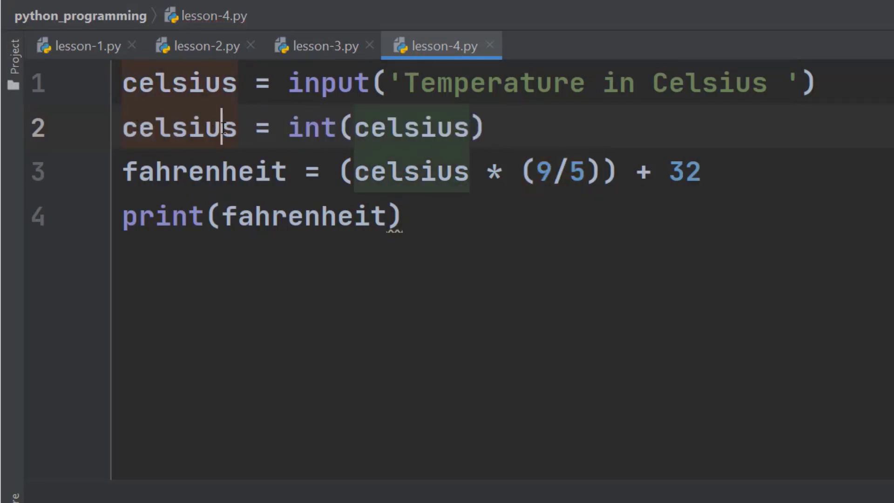
double_click(178, 126)
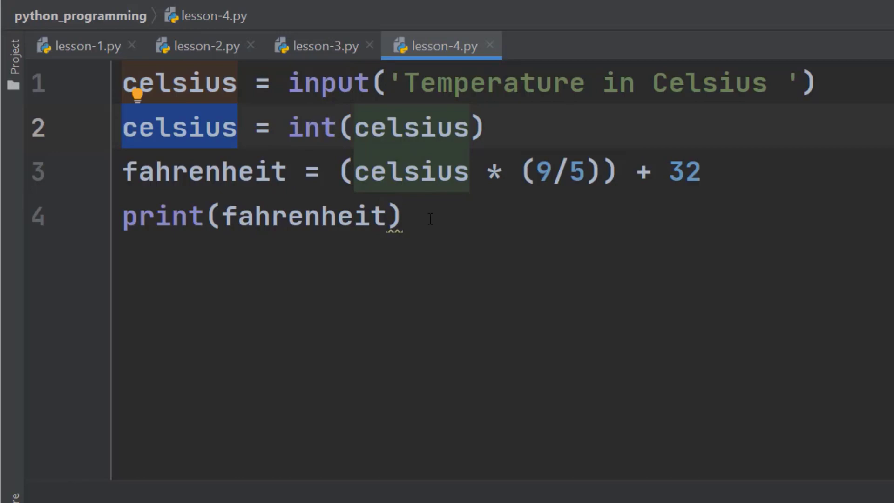
Run lesson-4.py and enter 30 as the Celsius temperature.
right_click(442, 46)
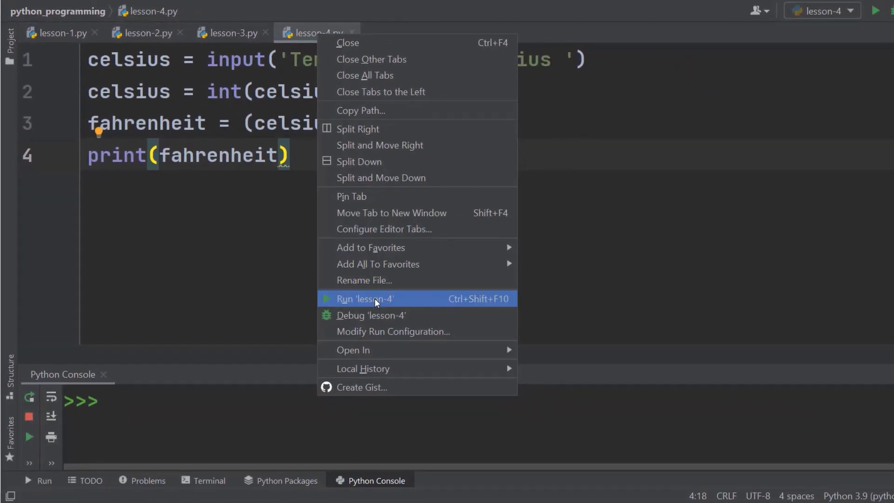
click(364, 298)
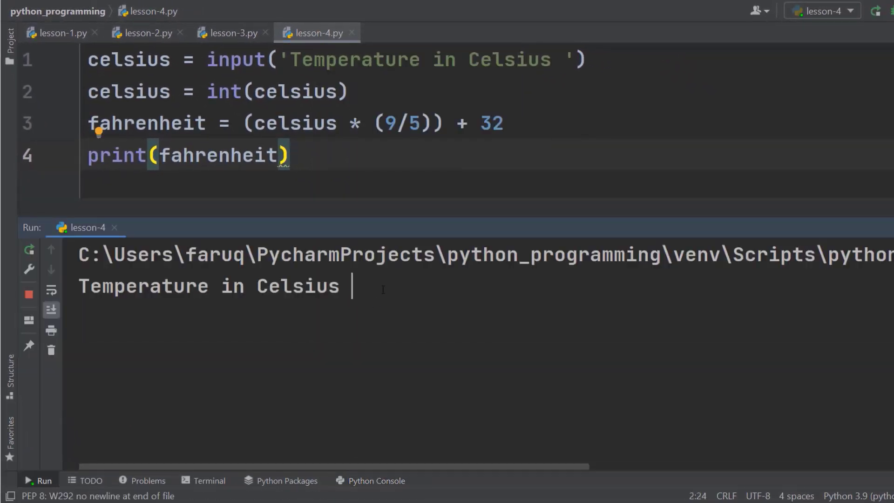
text(30)
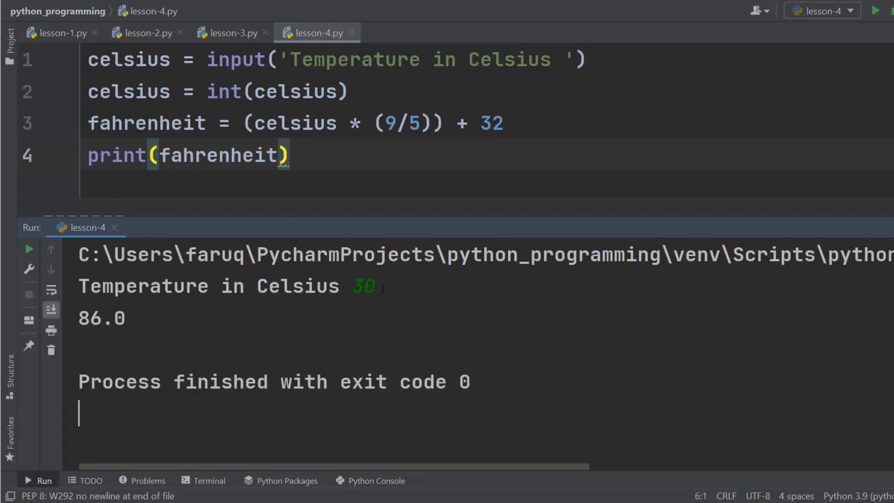